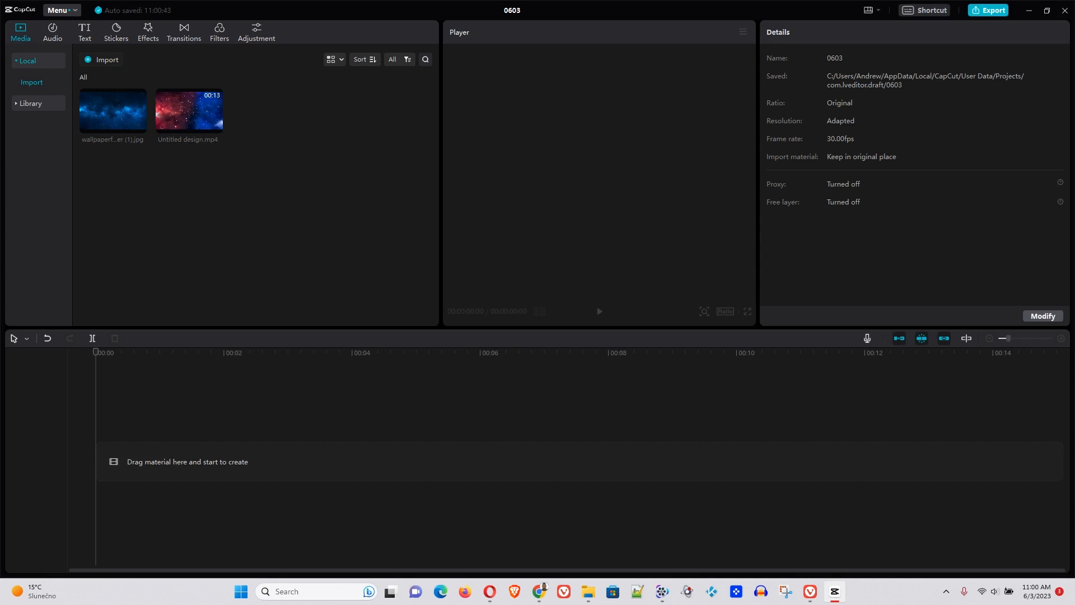
mouse_move(173, 154)
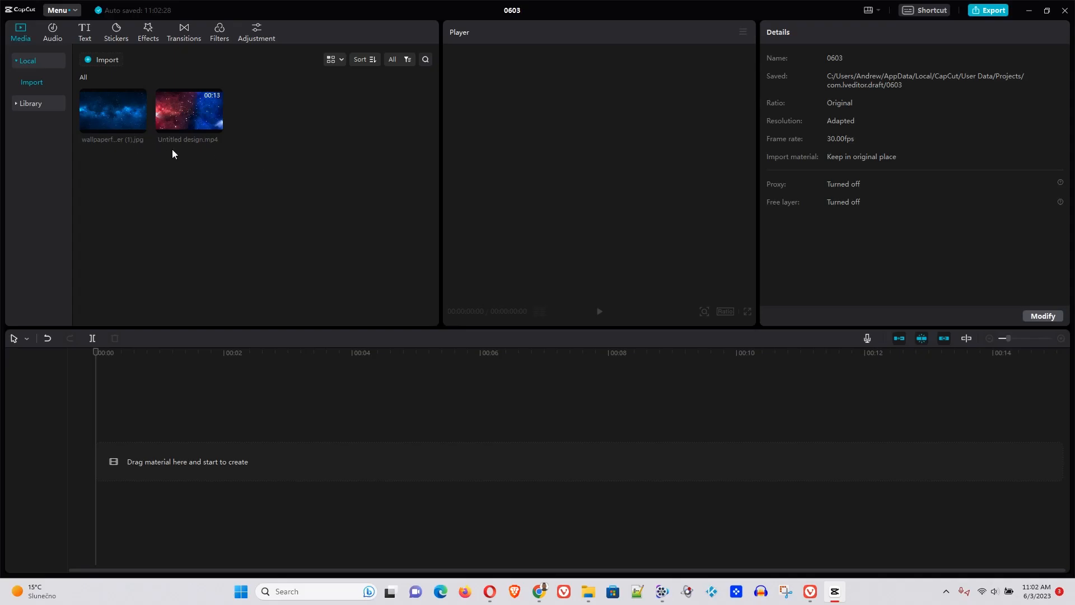
mouse_move(188, 147)
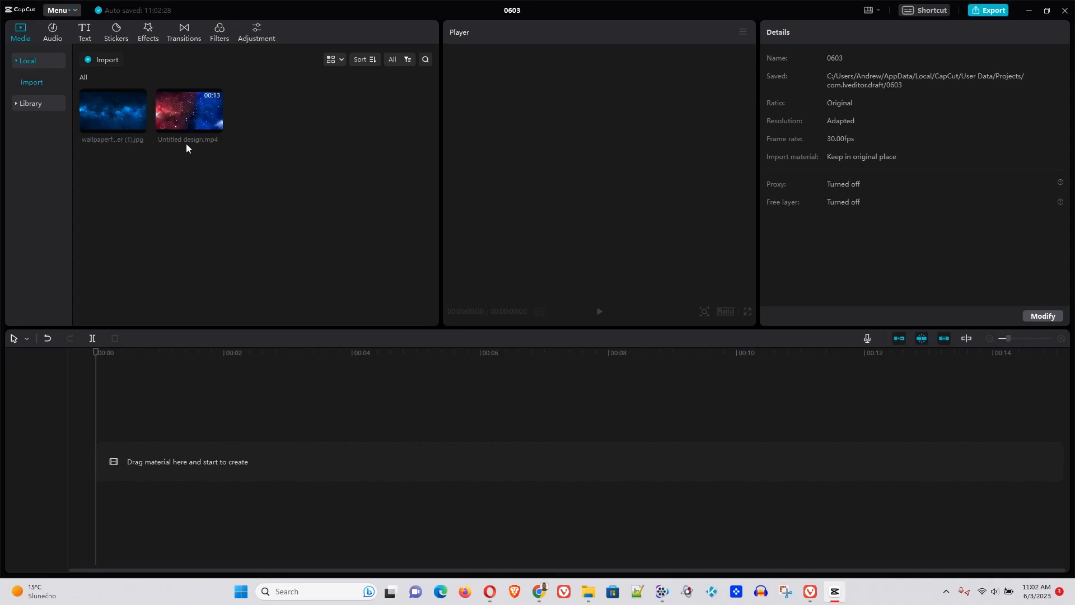
mouse_move(194, 123)
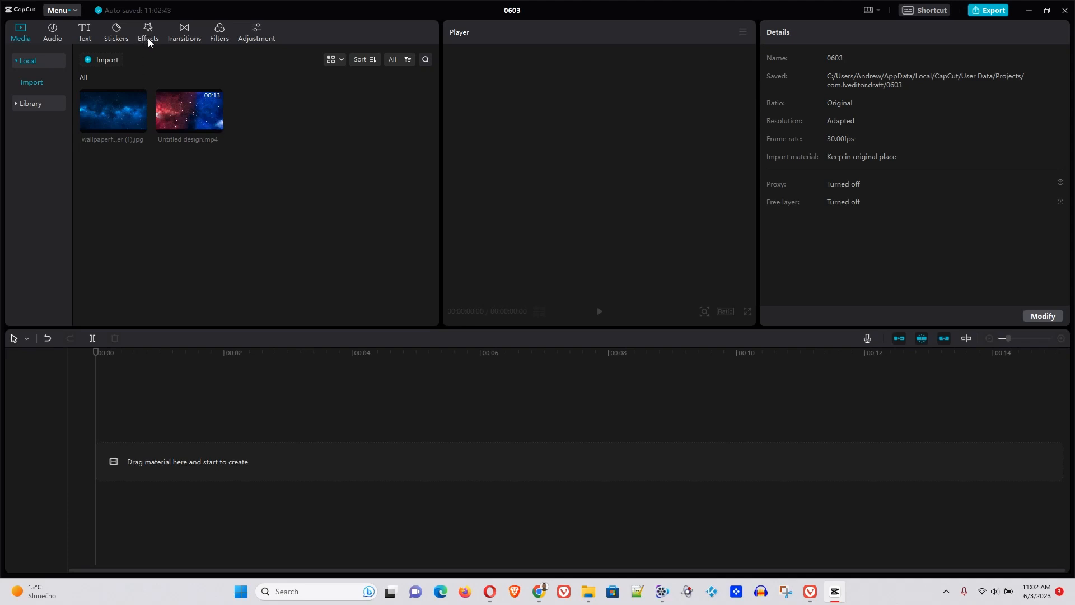
mouse_move(147, 199)
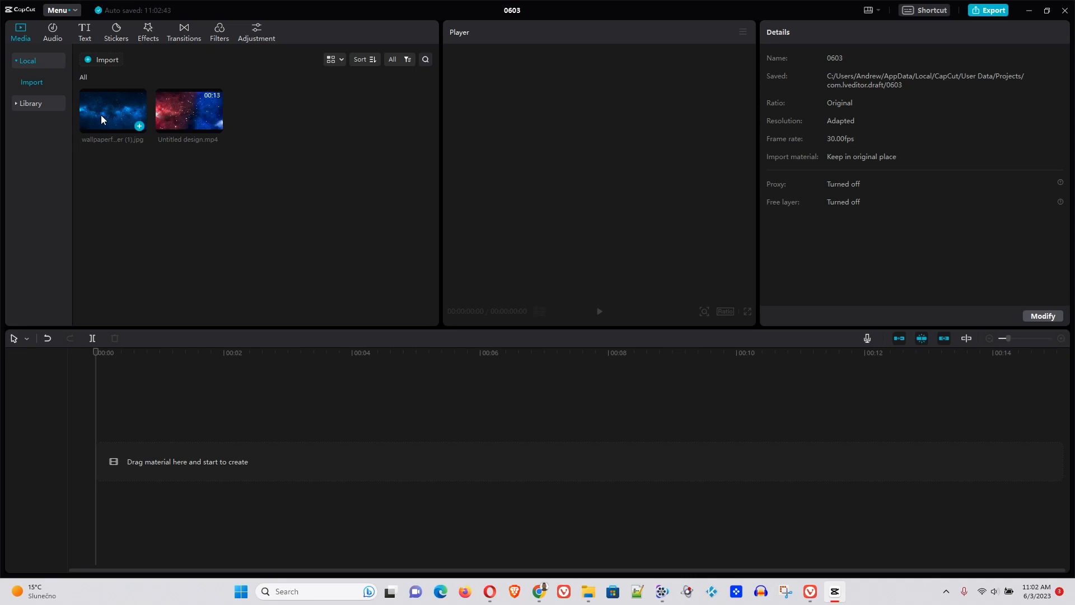
mouse_move(105, 118)
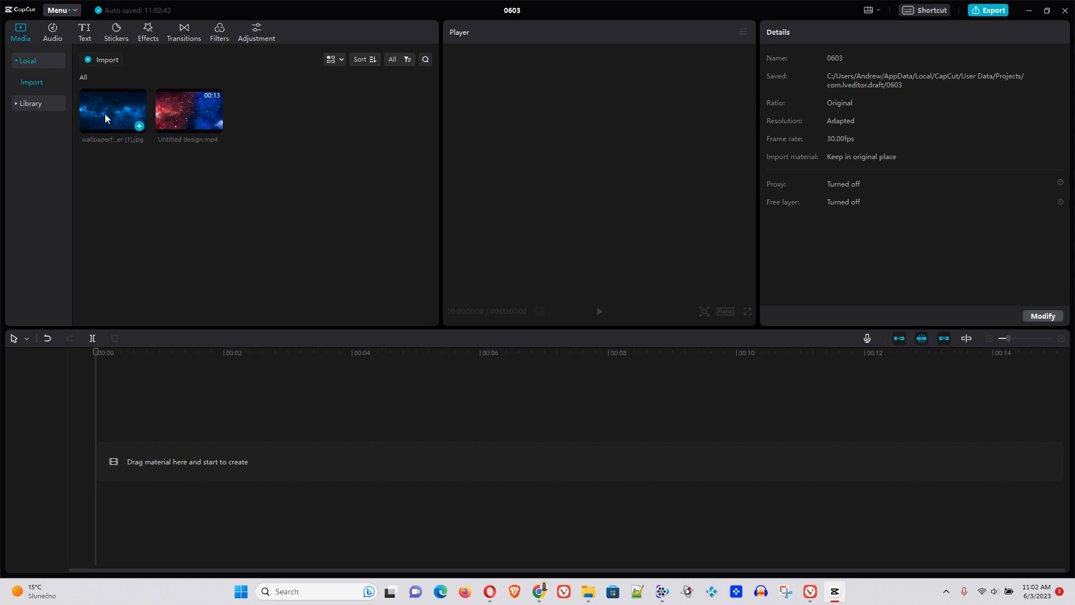
Drag the galaxy wallpaper image onto the main timeline track as a five-second clip
left_click_drag(112, 111, 298, 373)
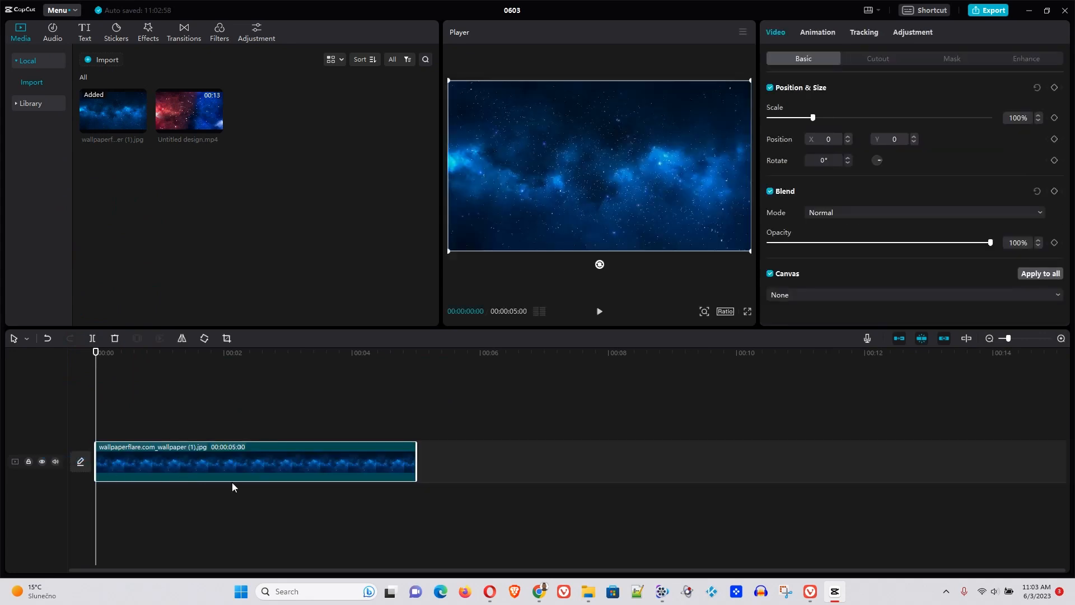
mouse_move(150, 532)
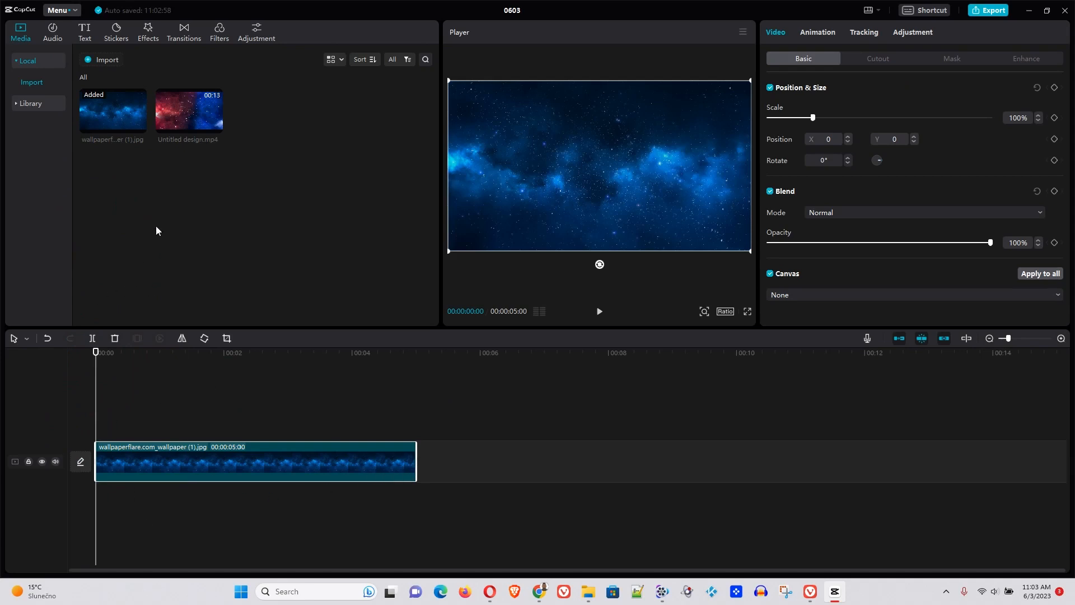
Show the Nature category of Video effects in the effects library
left_click(147, 28)
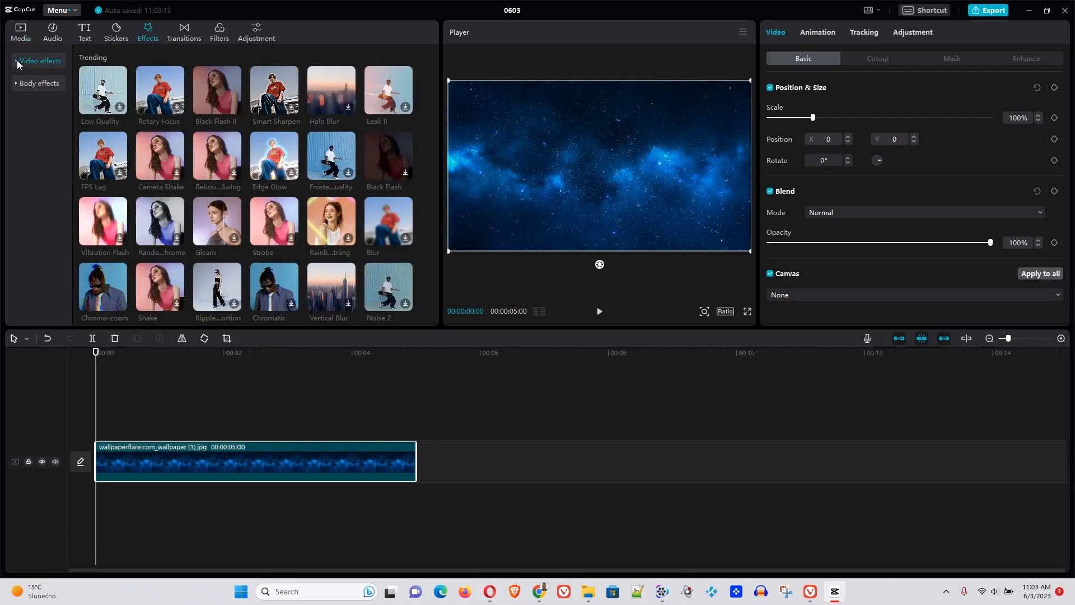
left_click(39, 61)
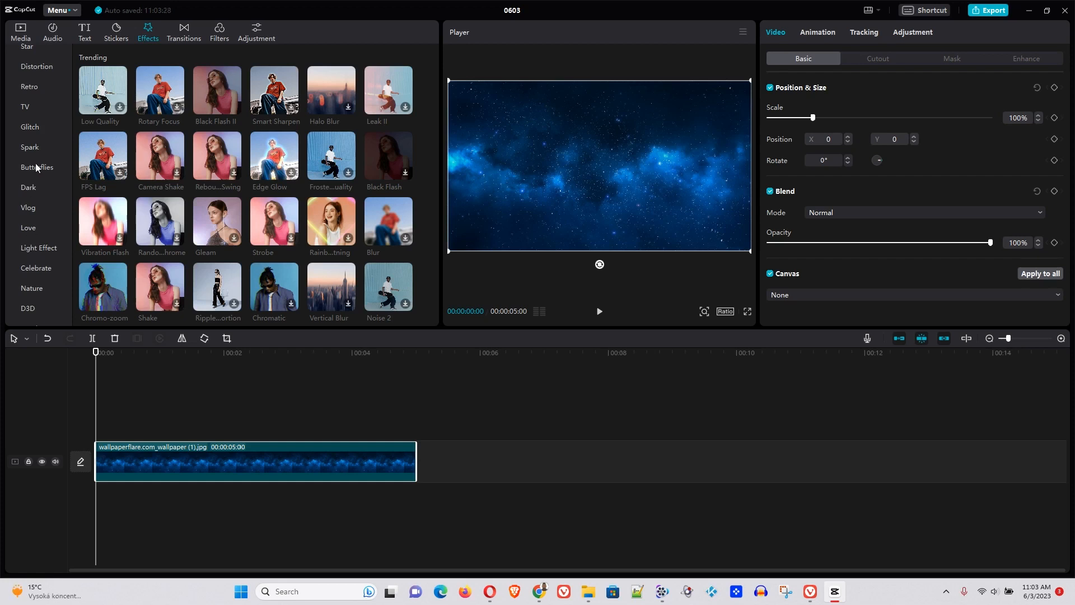
scroll("down", 3)
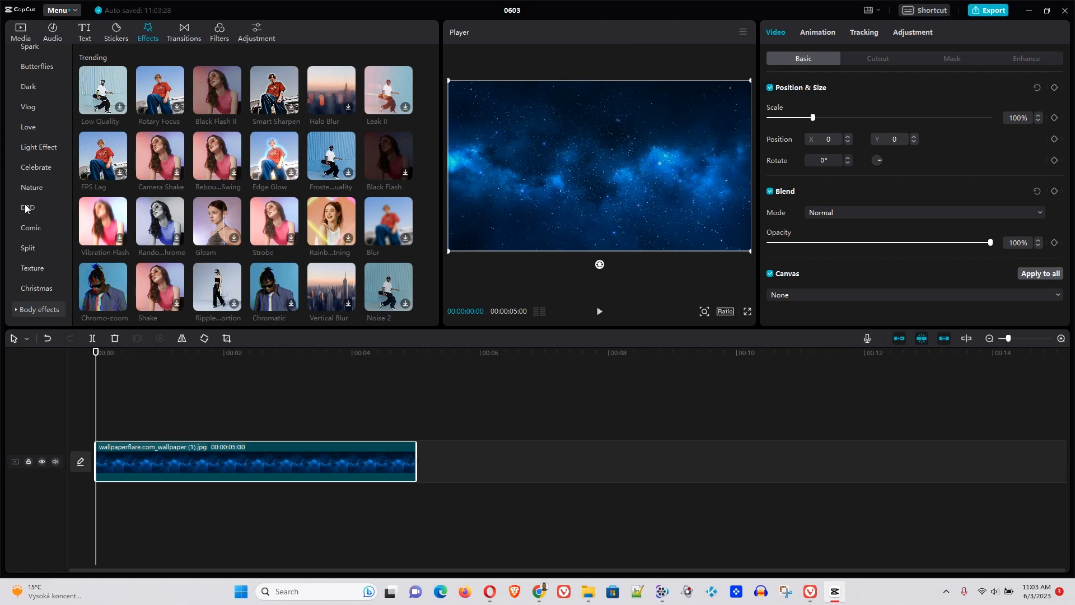
left_click(32, 189)
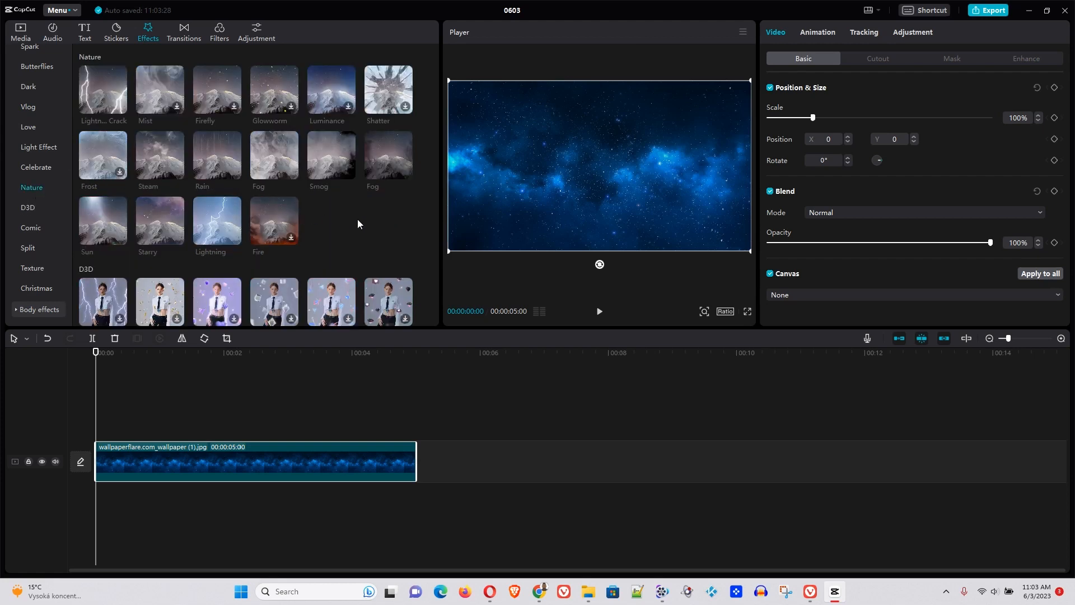
scroll("down", 3)
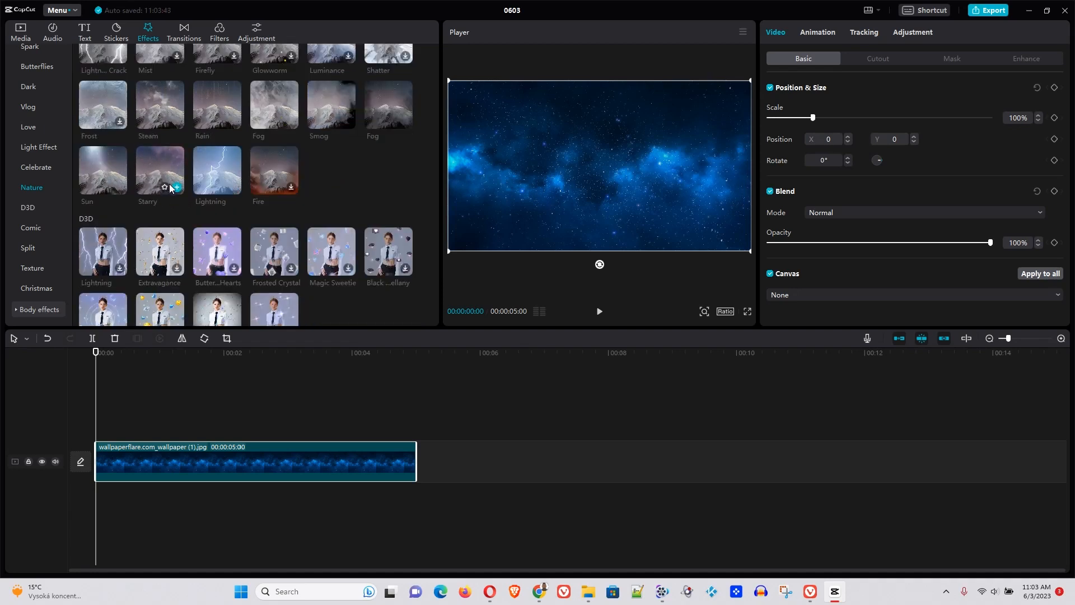
Add Starry, extend it to the image clip's end, and play the preview
left_click(160, 171)
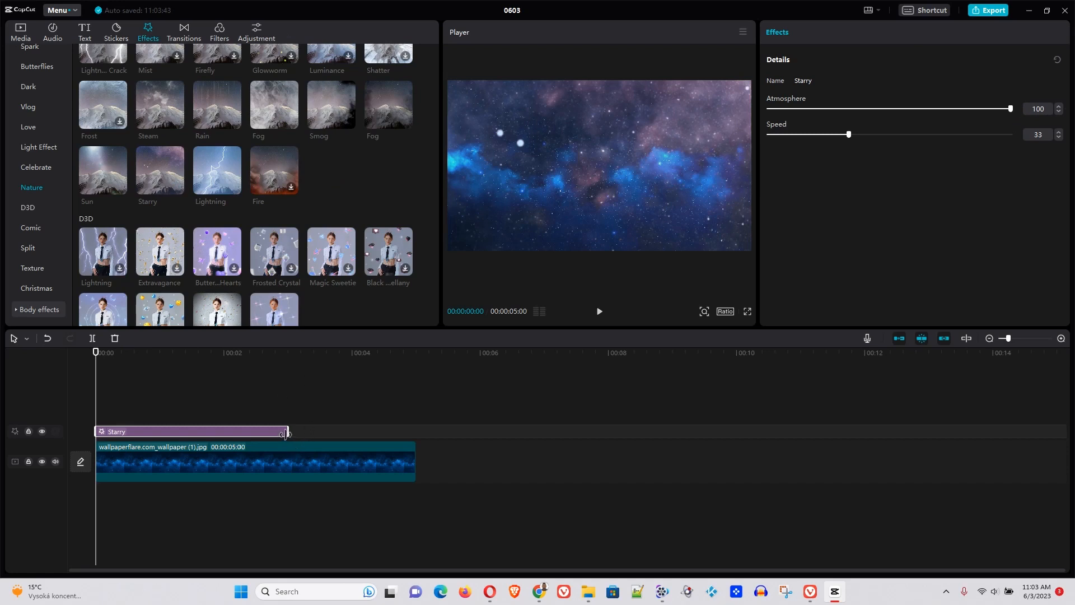
left_click_drag(287, 433, 323, 432)
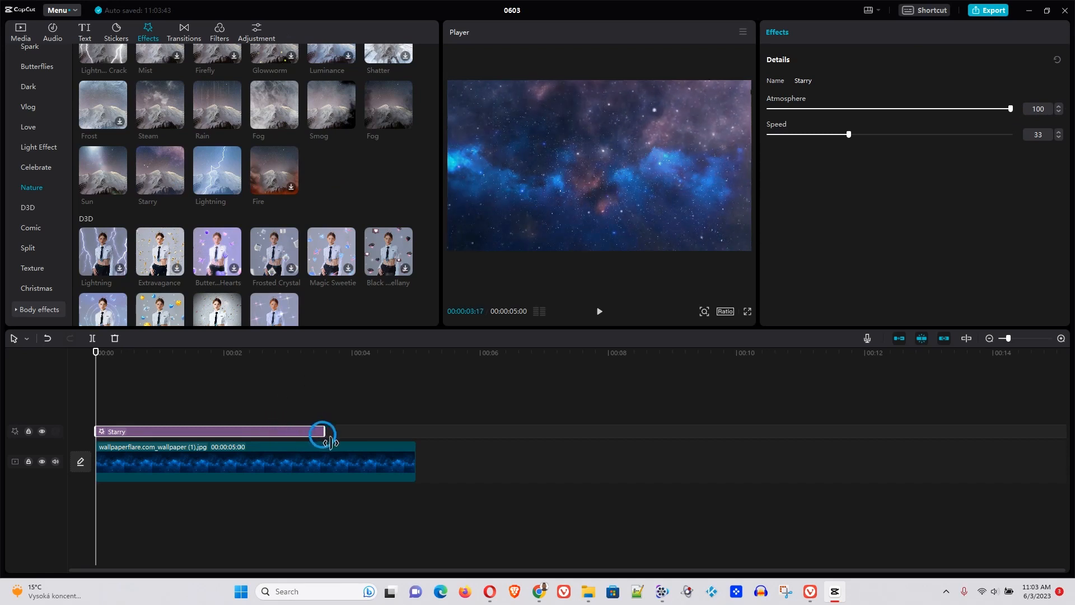
left_click_drag(323, 432, 412, 431)
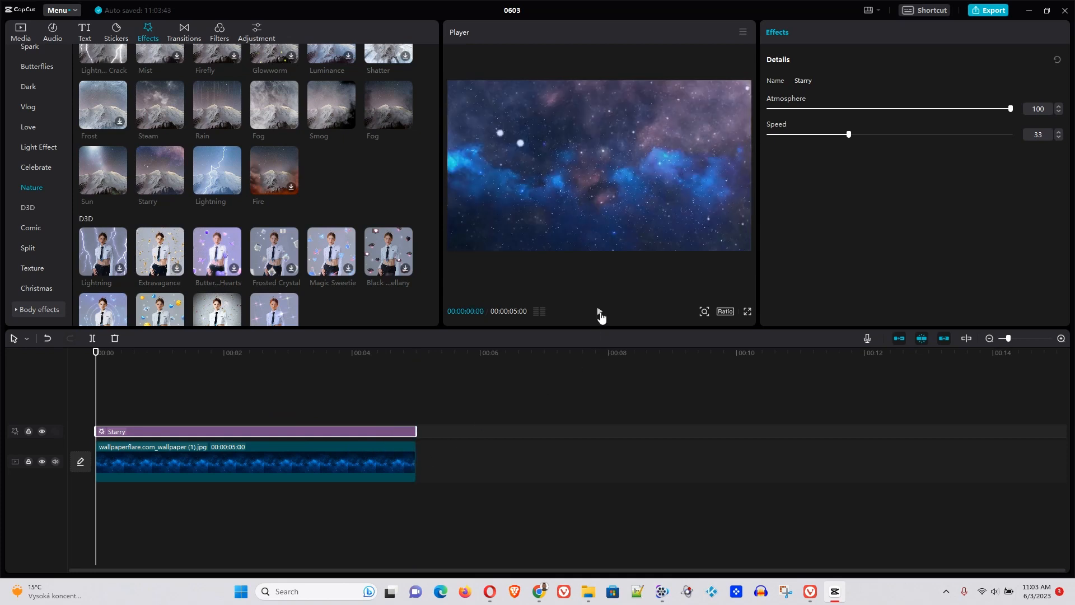
left_click(597, 311)
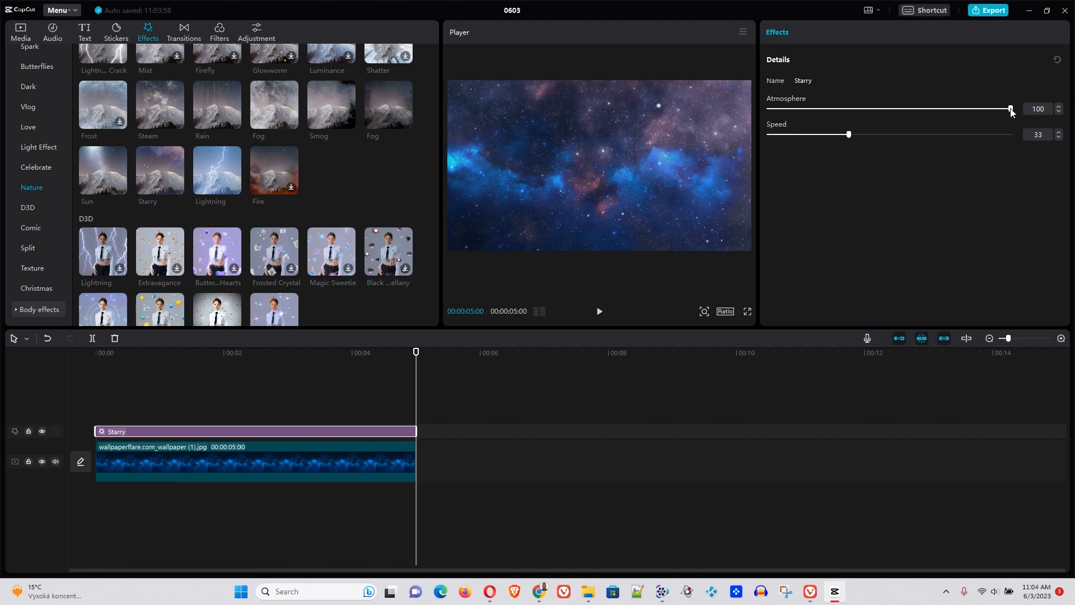
Adjust the Starry effect's Atmosphere slider until it settles at 41
left_click_drag(1009, 109, 994, 109)
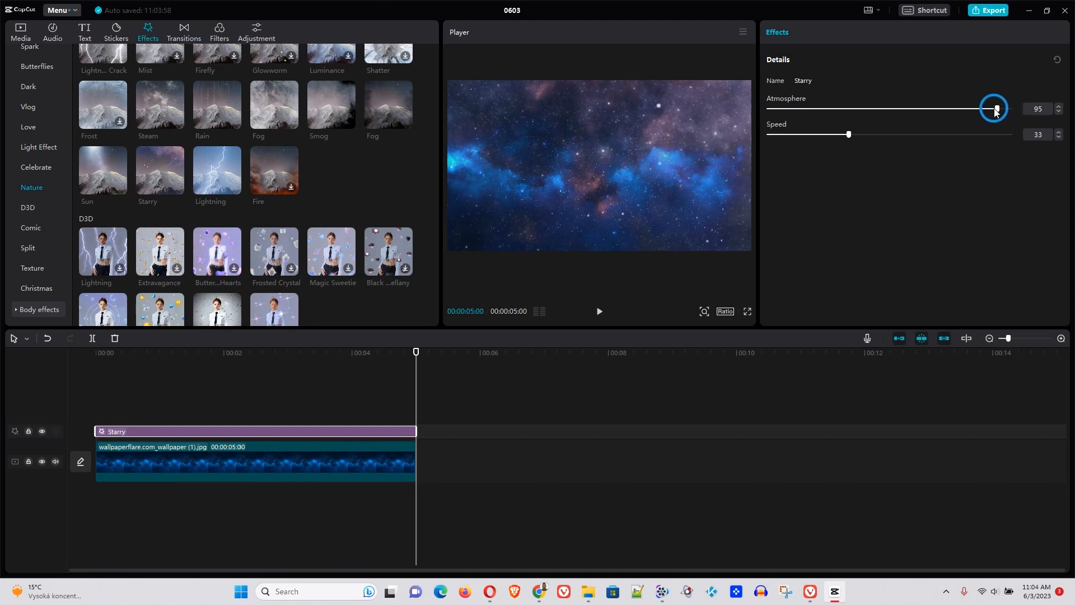
left_click_drag(995, 109, 911, 110)
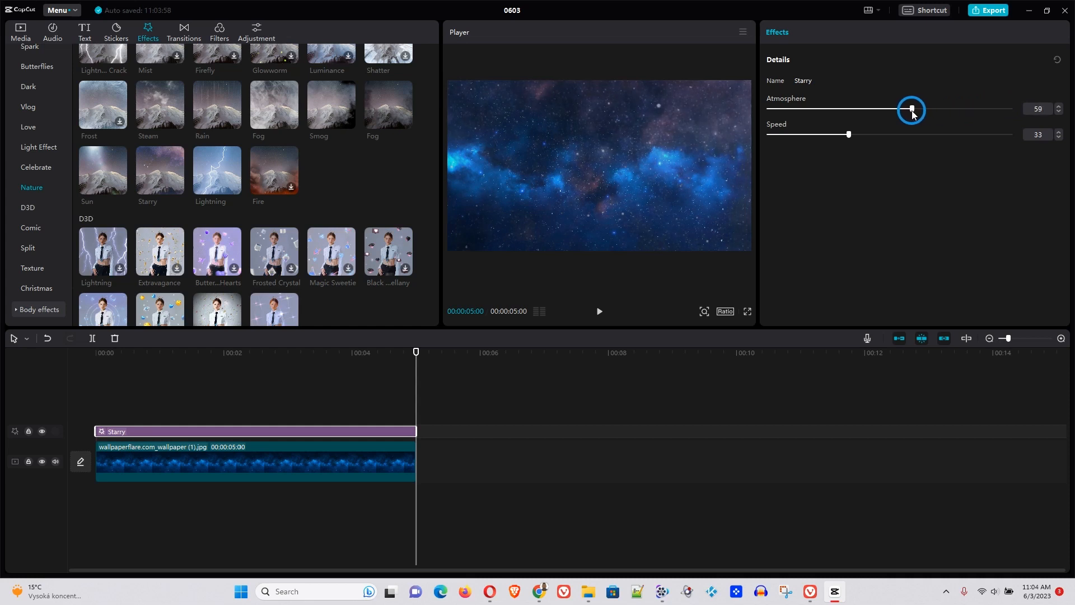
left_click_drag(911, 109, 806, 109)
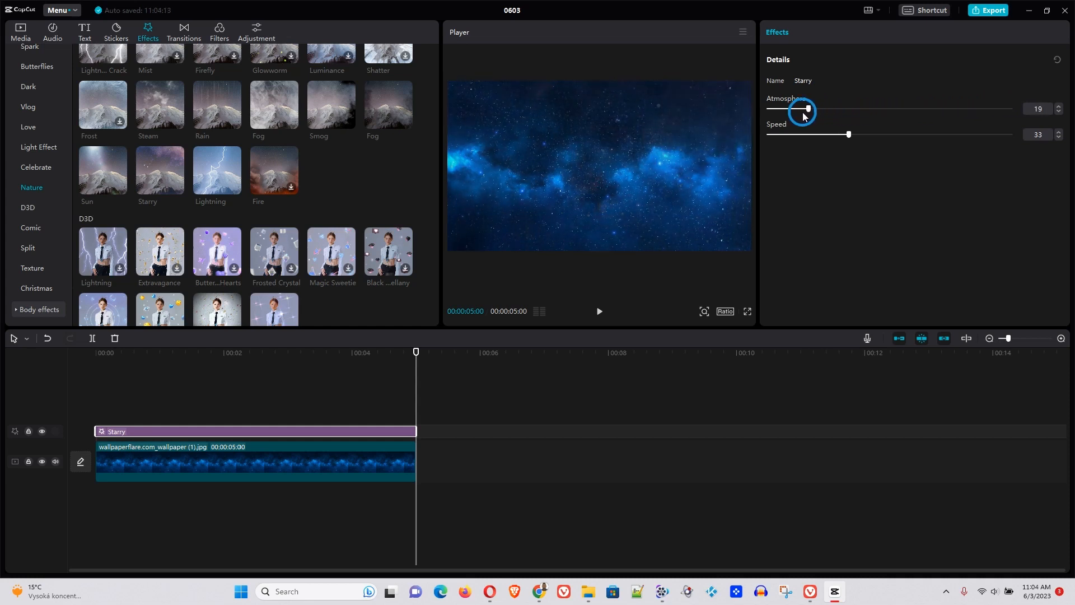
left_click_drag(808, 110, 942, 109)
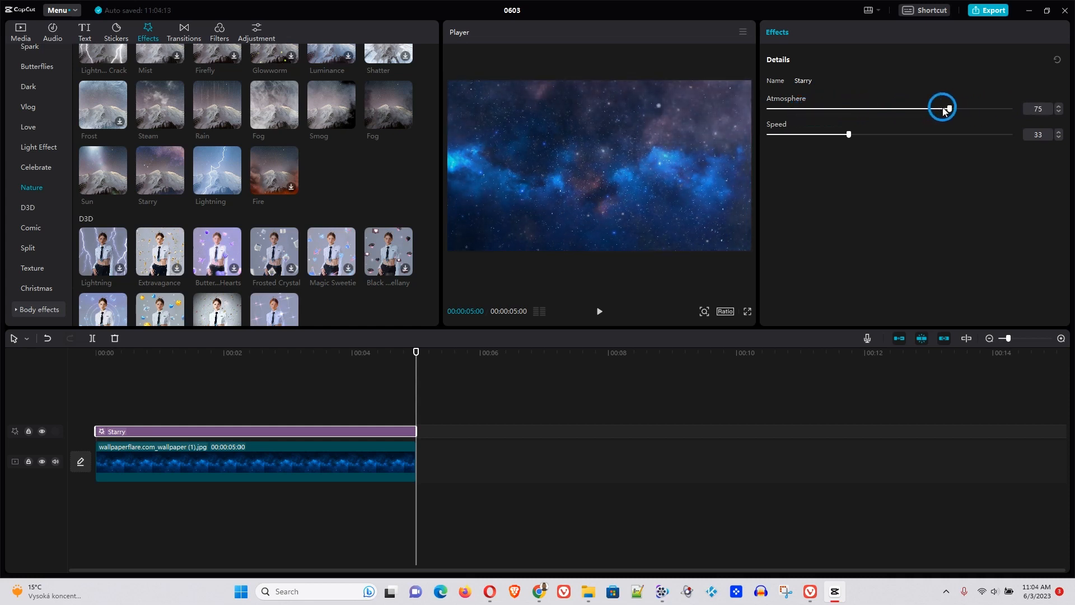
left_click_drag(943, 108, 871, 108)
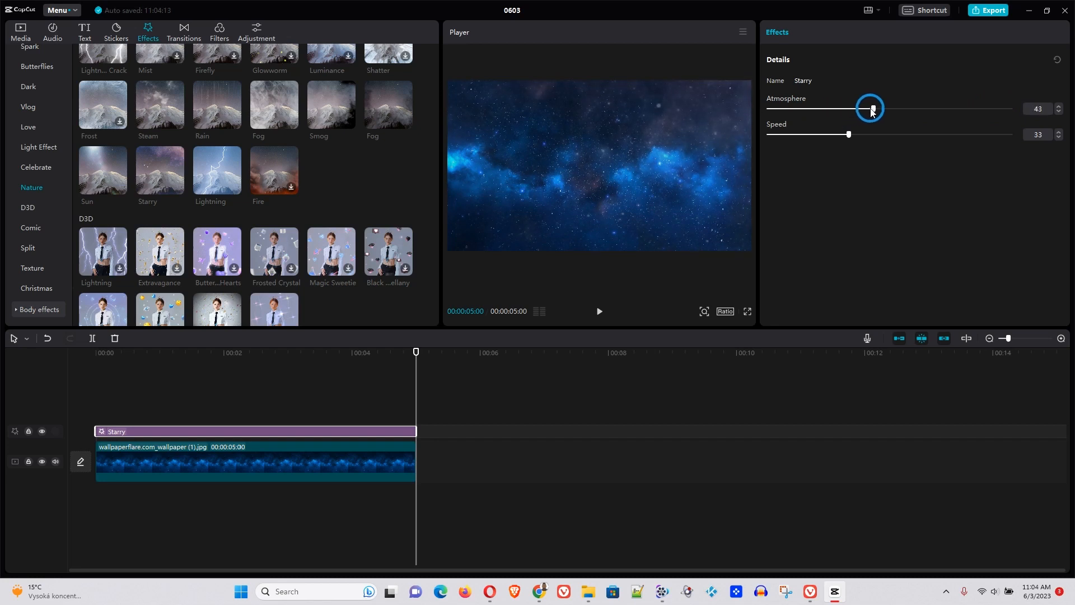
left_click_drag(871, 108, 868, 109)
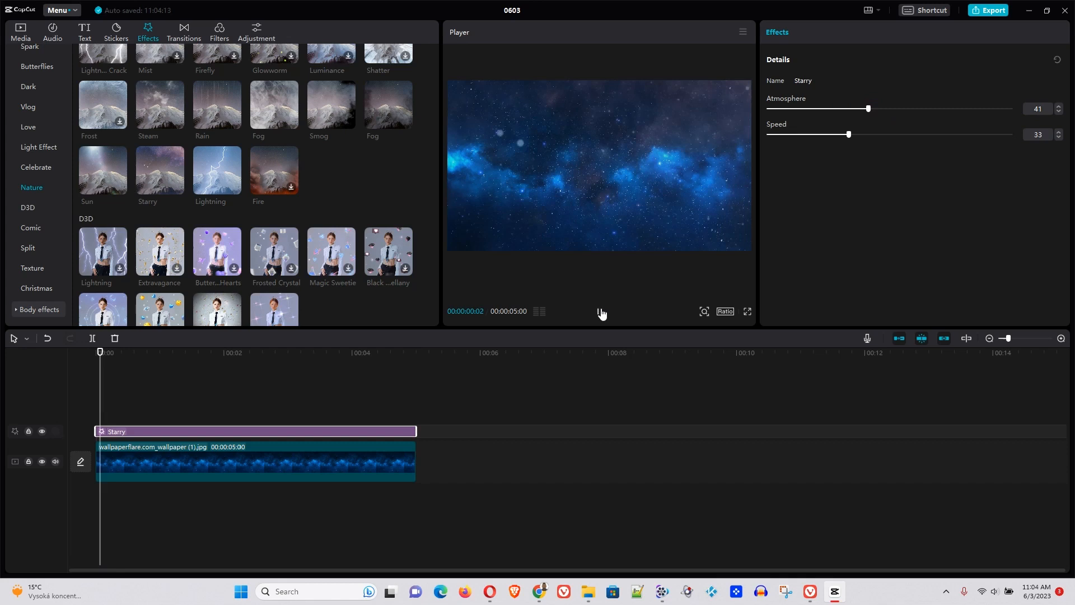
Play the clip to preview the Starry effect, then stop playback
left_click(226, 351)
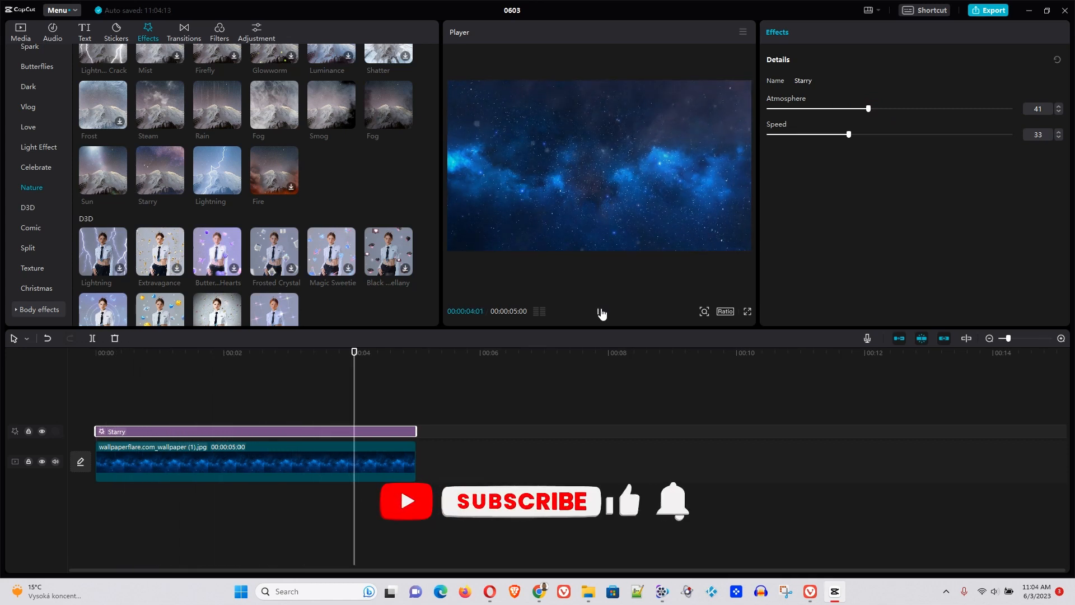
left_click(600, 311)
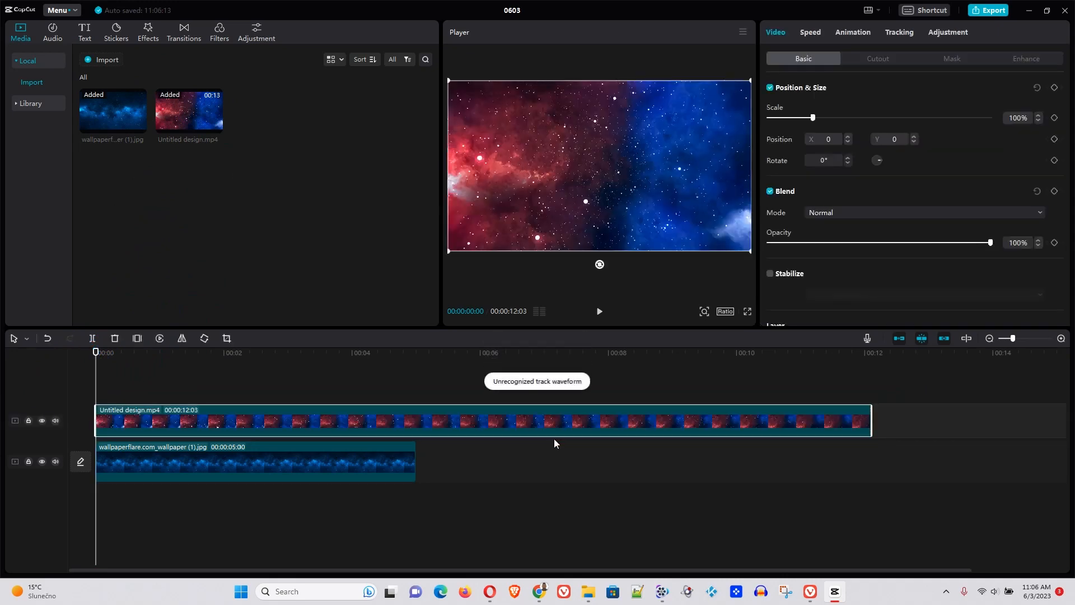
Trim the red-blue space video's end to five seconds, matching the image clip
left_click_drag(870, 421, 828, 421)
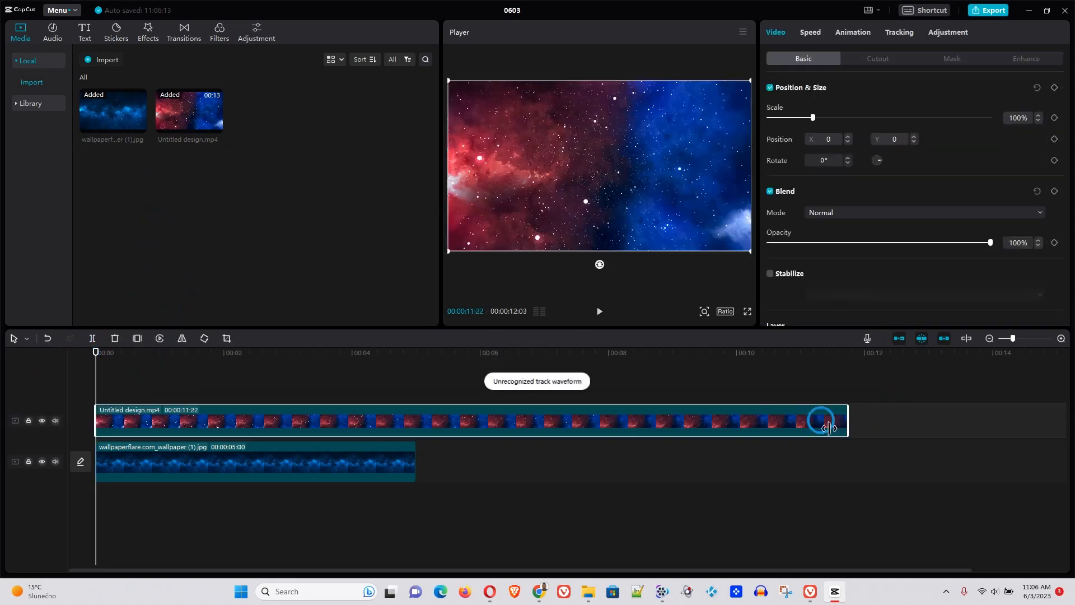
left_click_drag(826, 428, 409, 442)
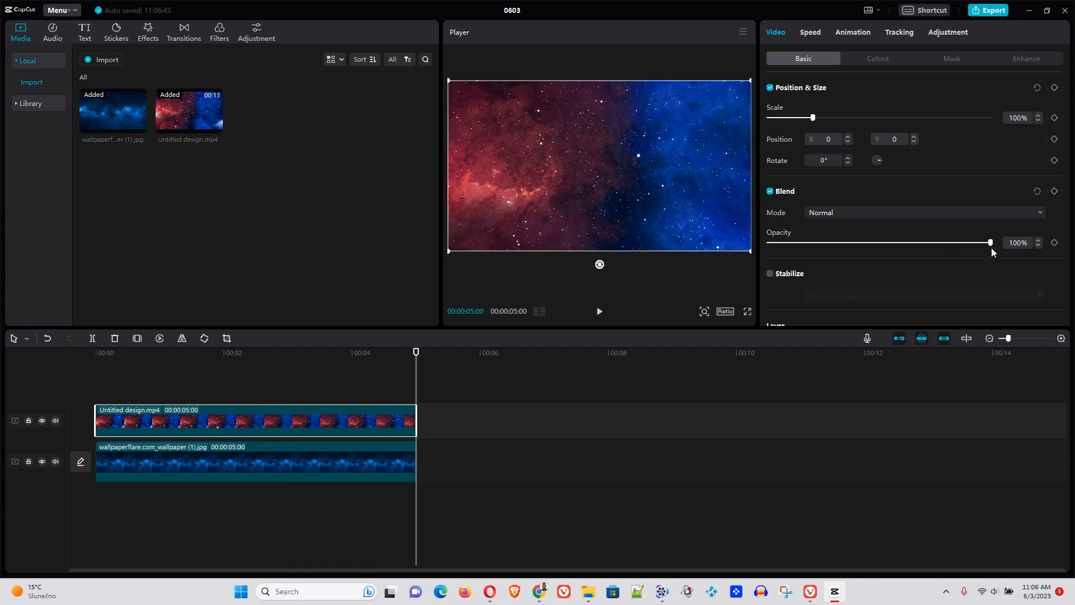
Lower the space video's Blend Opacity to 37%
left_click_drag(989, 242, 905, 241)
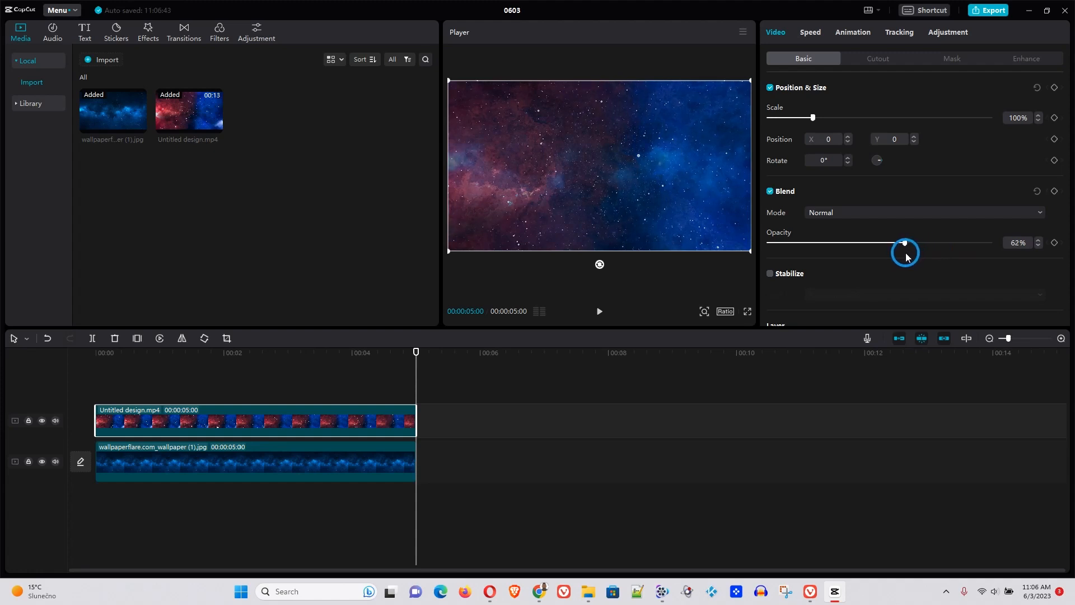
left_click_drag(904, 243, 868, 244)
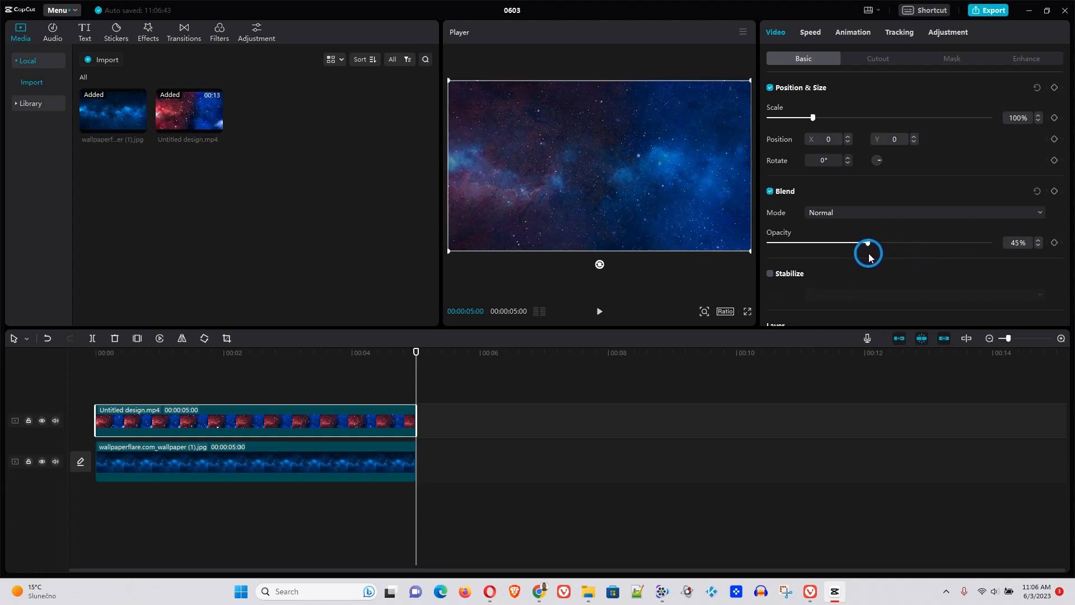
left_click_drag(867, 242, 852, 243)
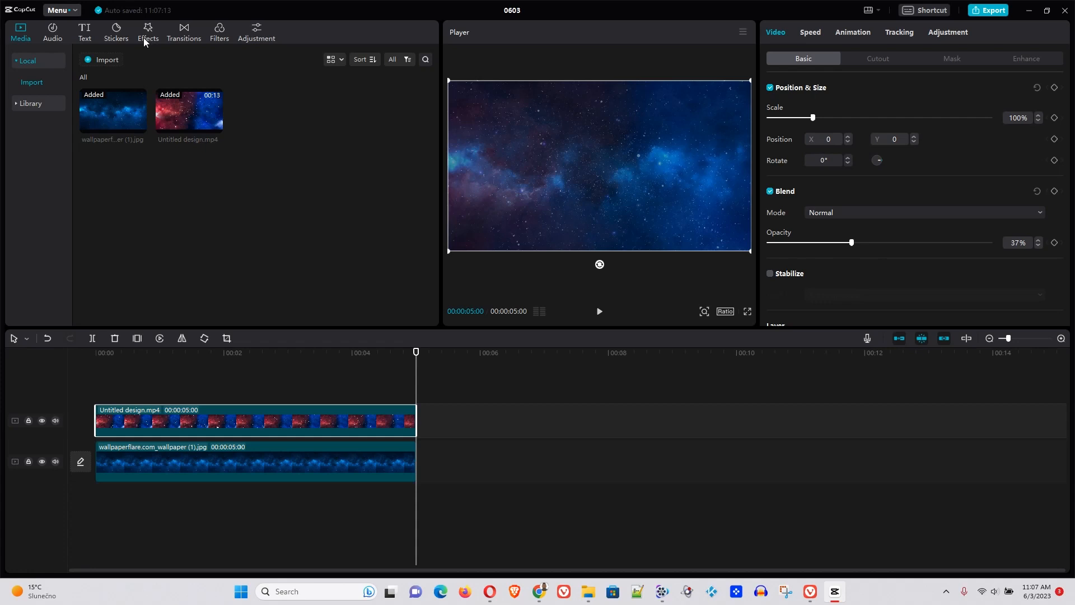
Reopen the effects library and scroll to the Nature effects
left_click(148, 28)
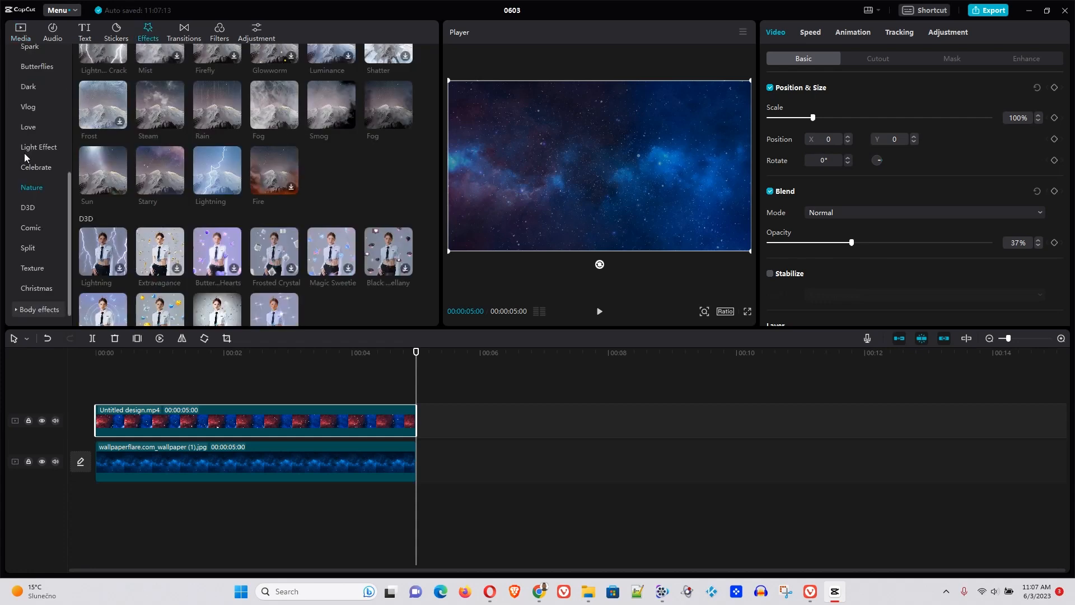
mouse_move(30, 216)
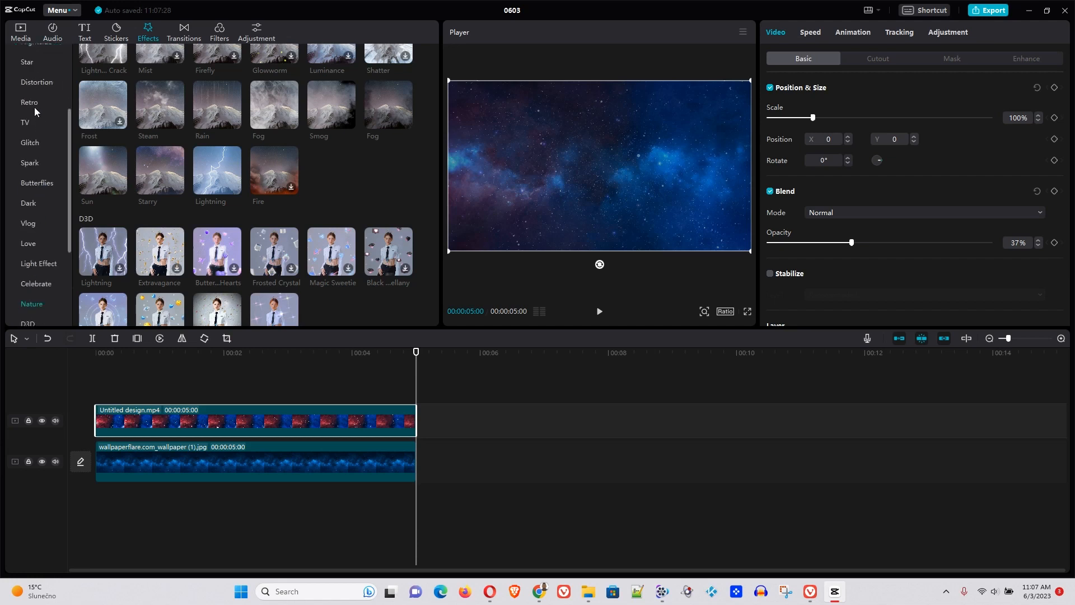
scroll("down", 3)
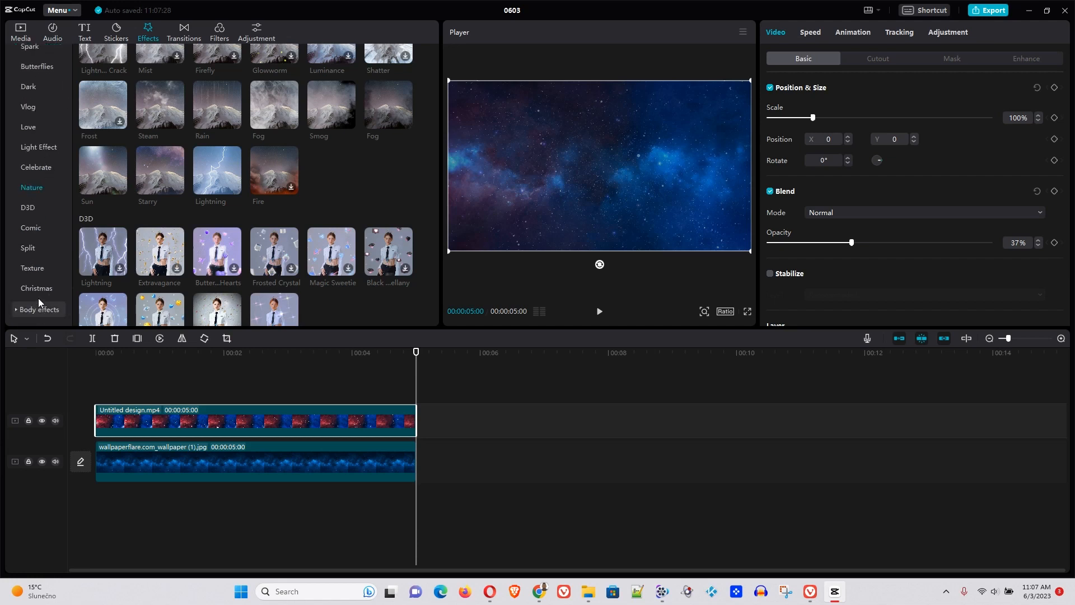